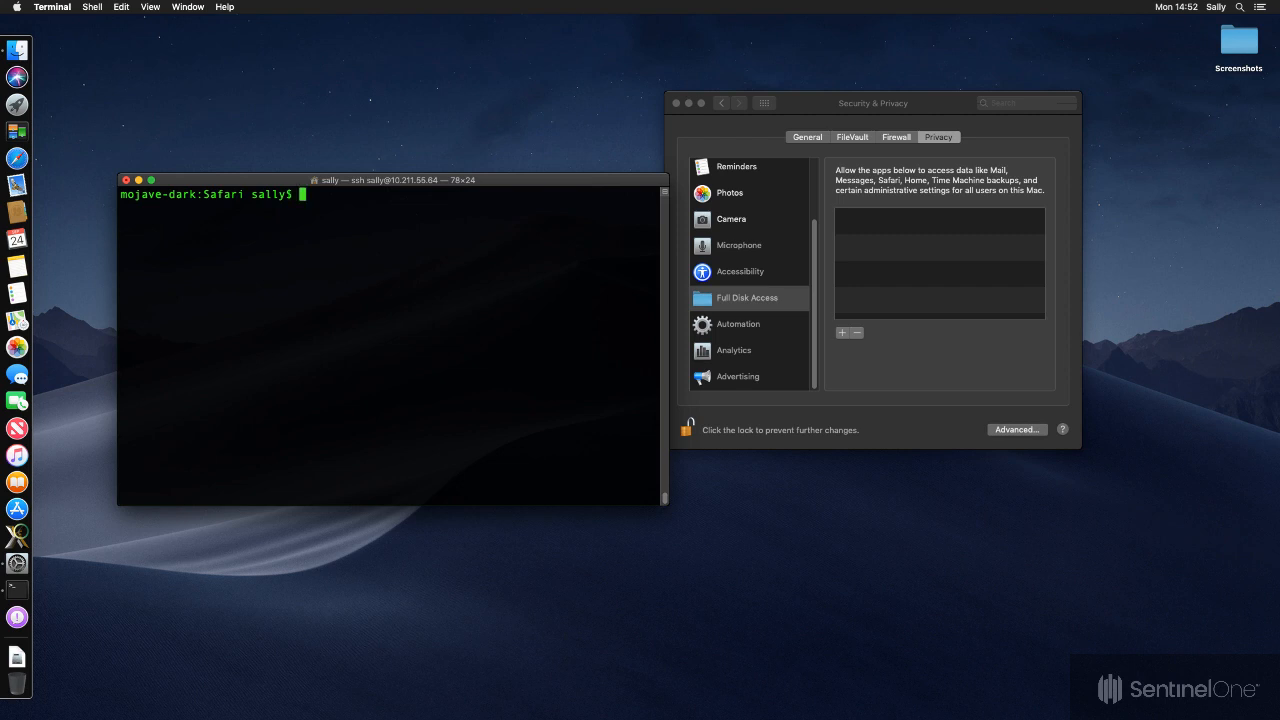
type("cd ~/Library/Safari;ls -a")
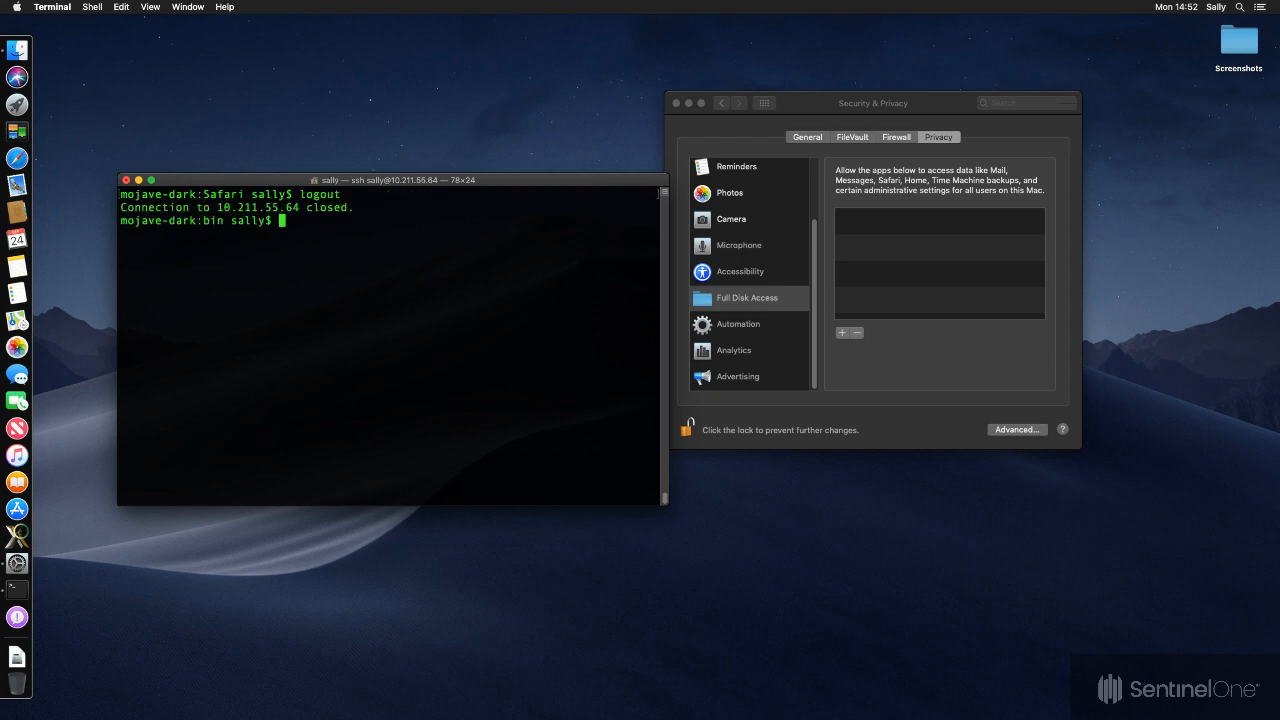
type("ssh sally@10.211.55.64")
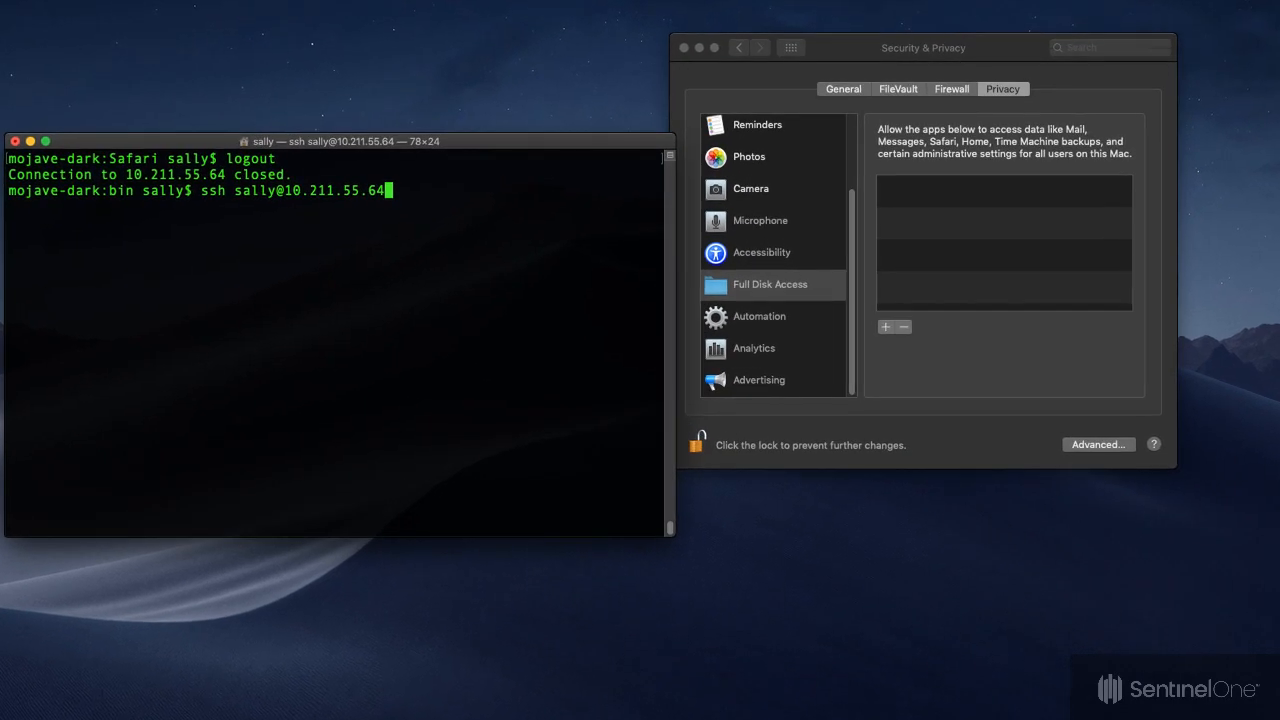
key("Return")
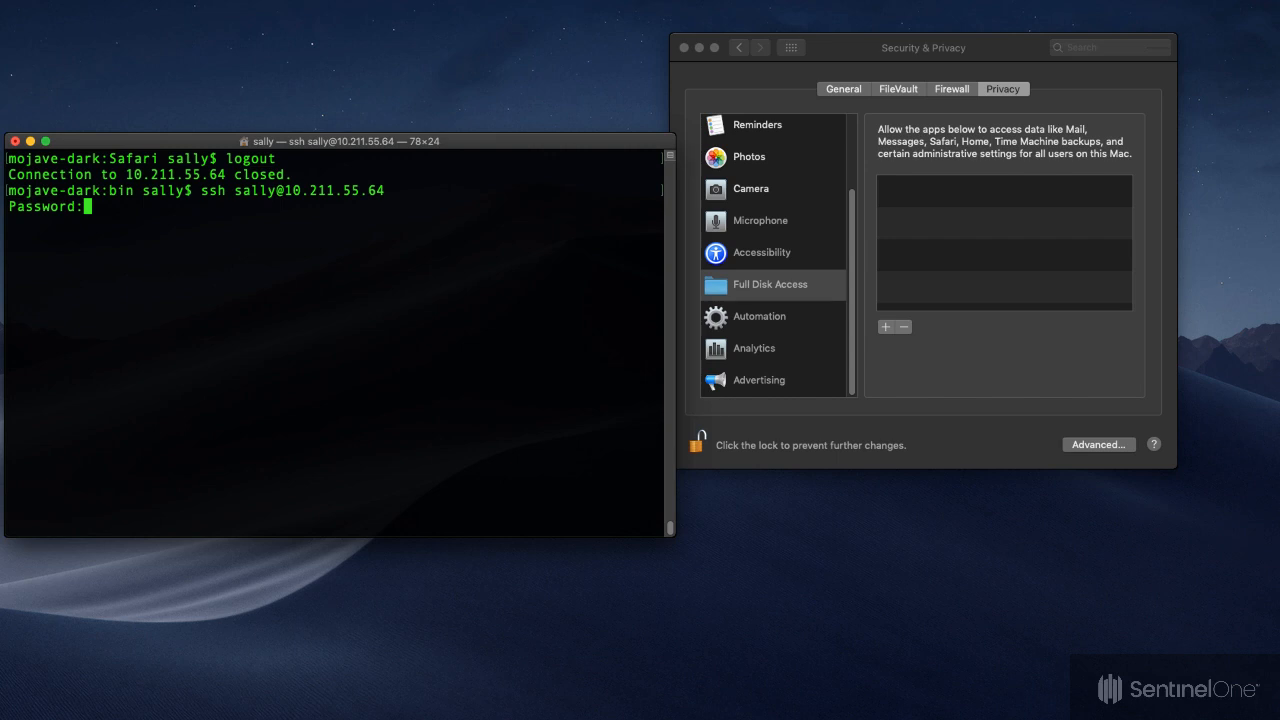
type("cd ~/Library/Safari;ls -a")
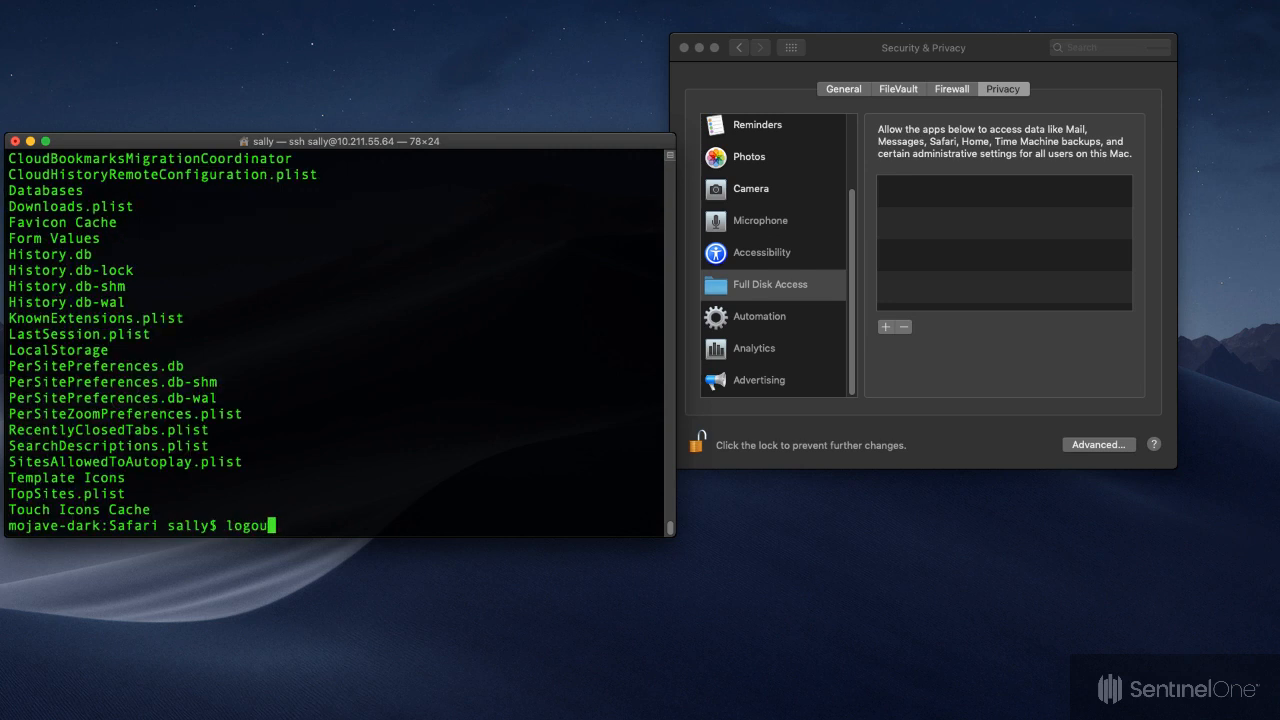
Finish logging out of SSH and view the Full Disk Access app list.
type("t")
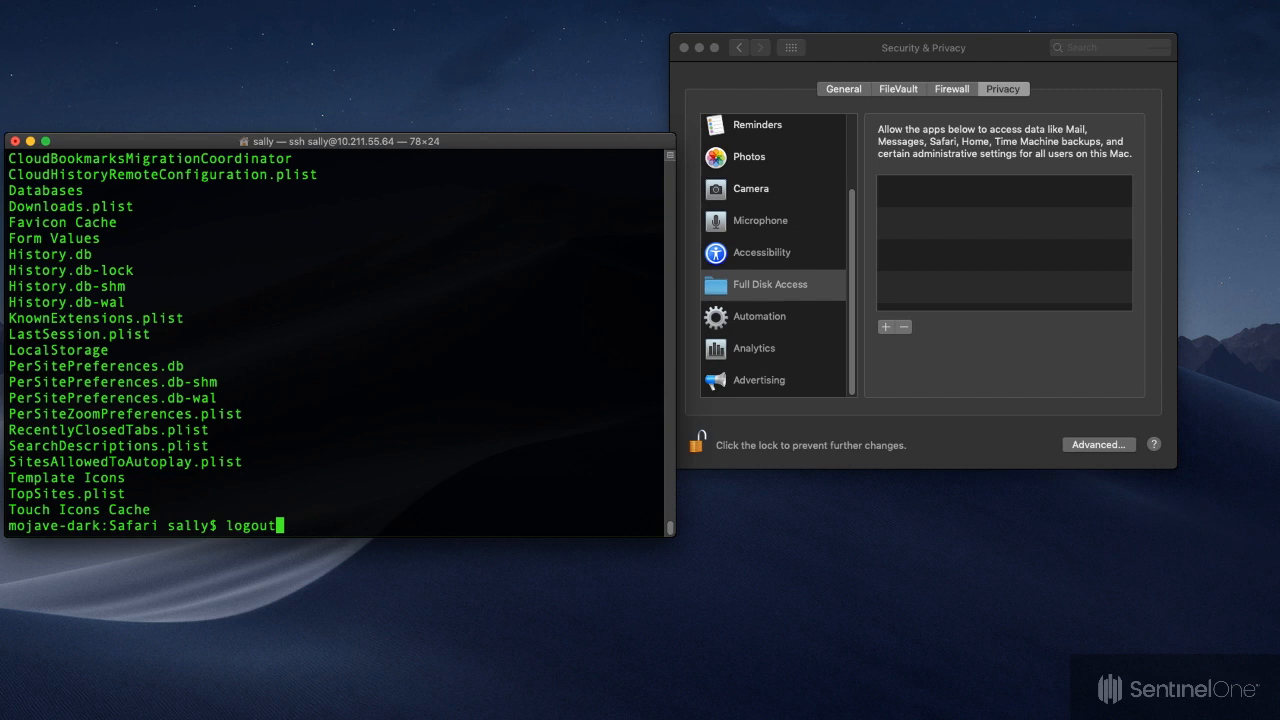
left_click(769, 284)
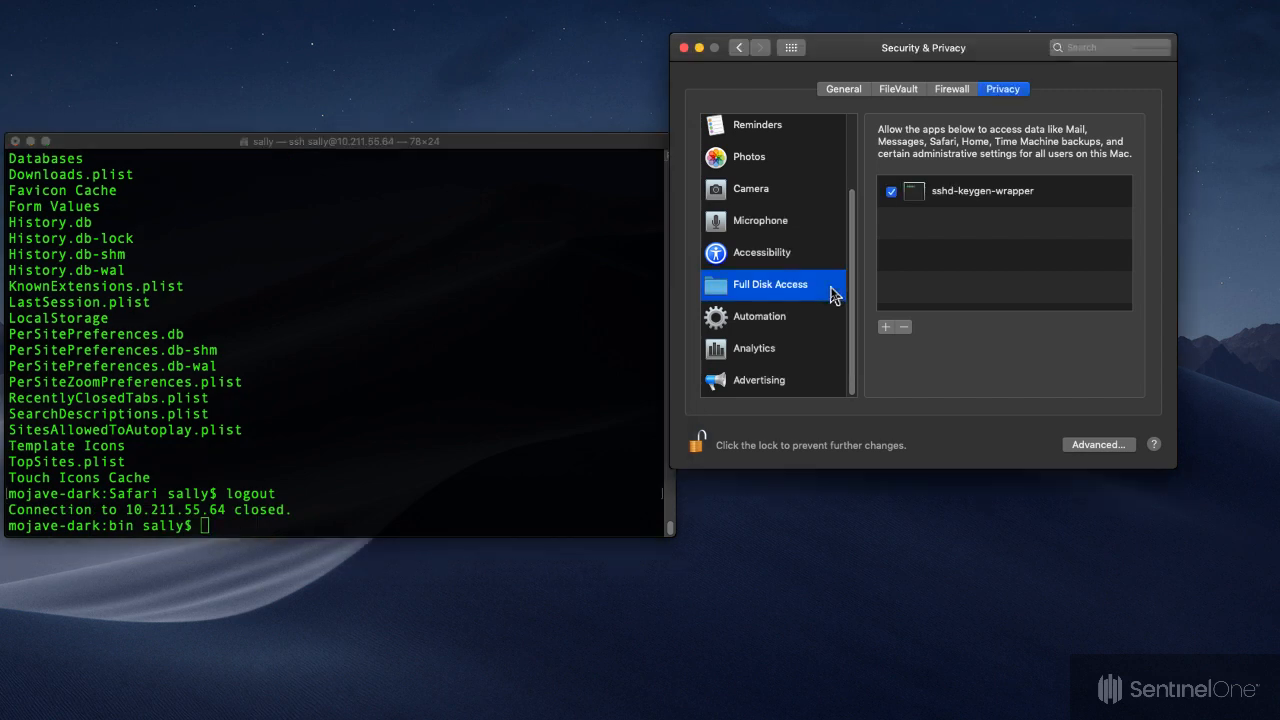
mouse_move(907, 333)
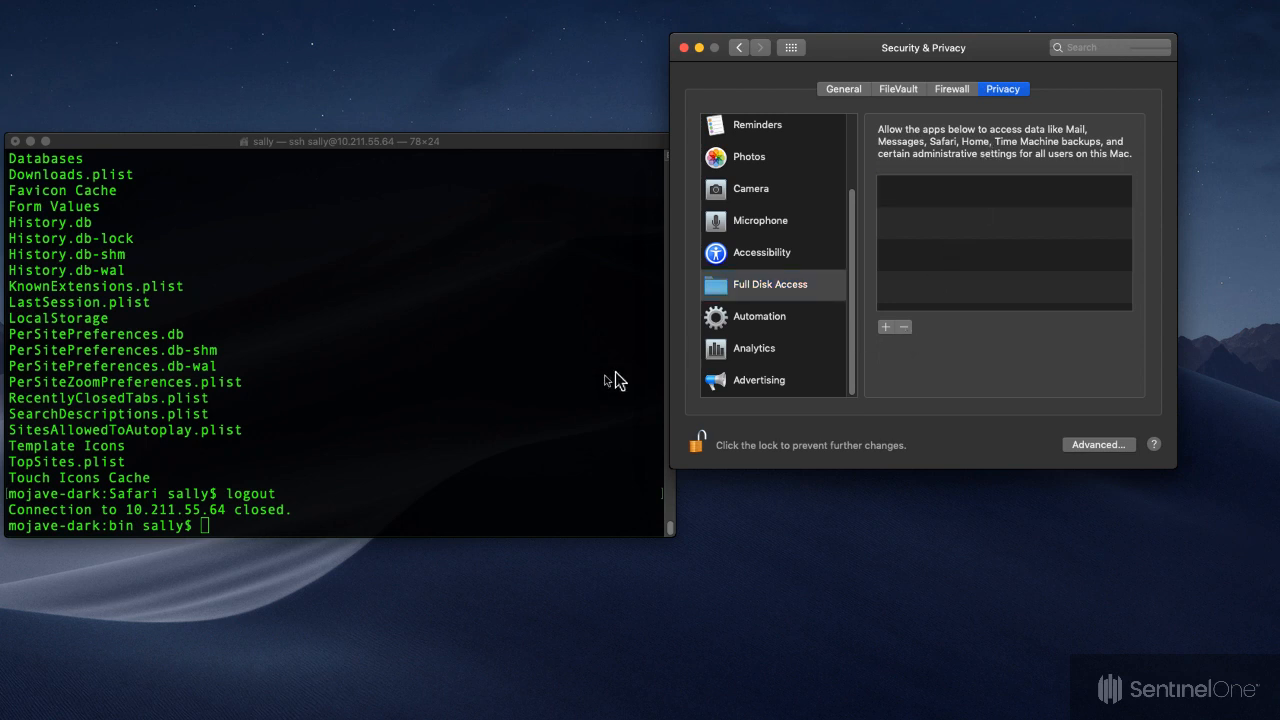
type("ssh sally@10.211.55.64")
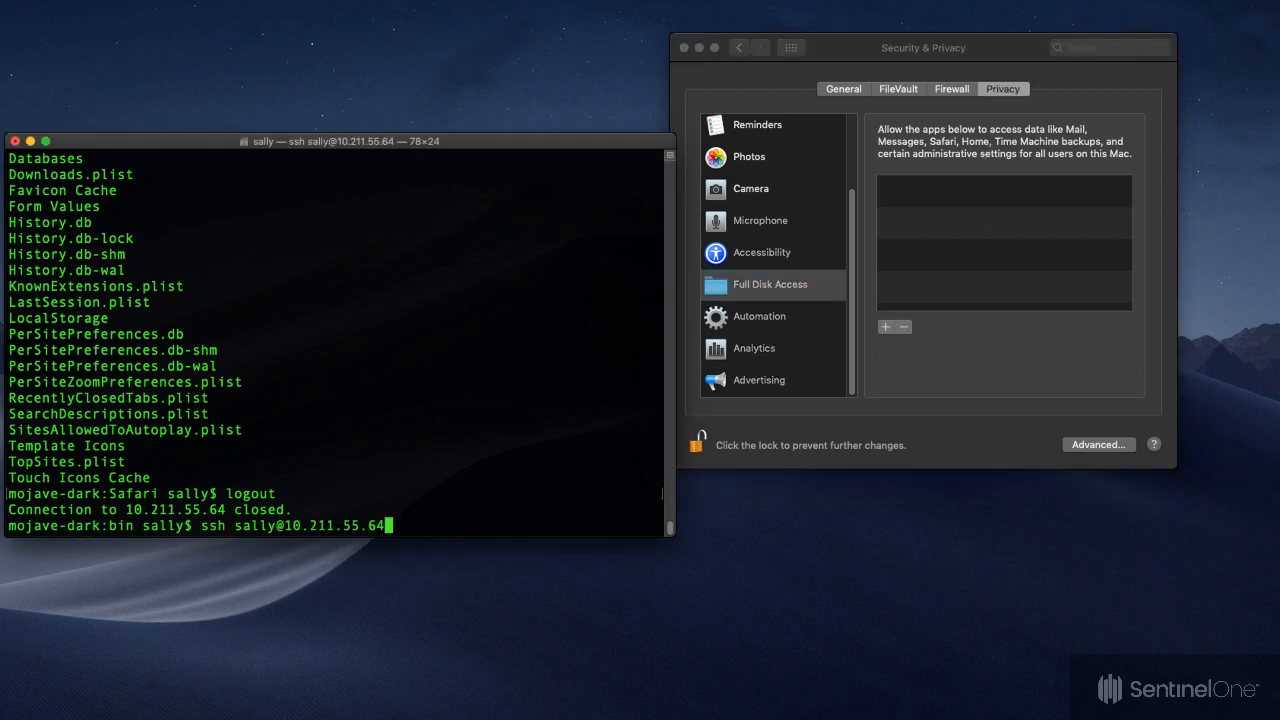
key("Return")
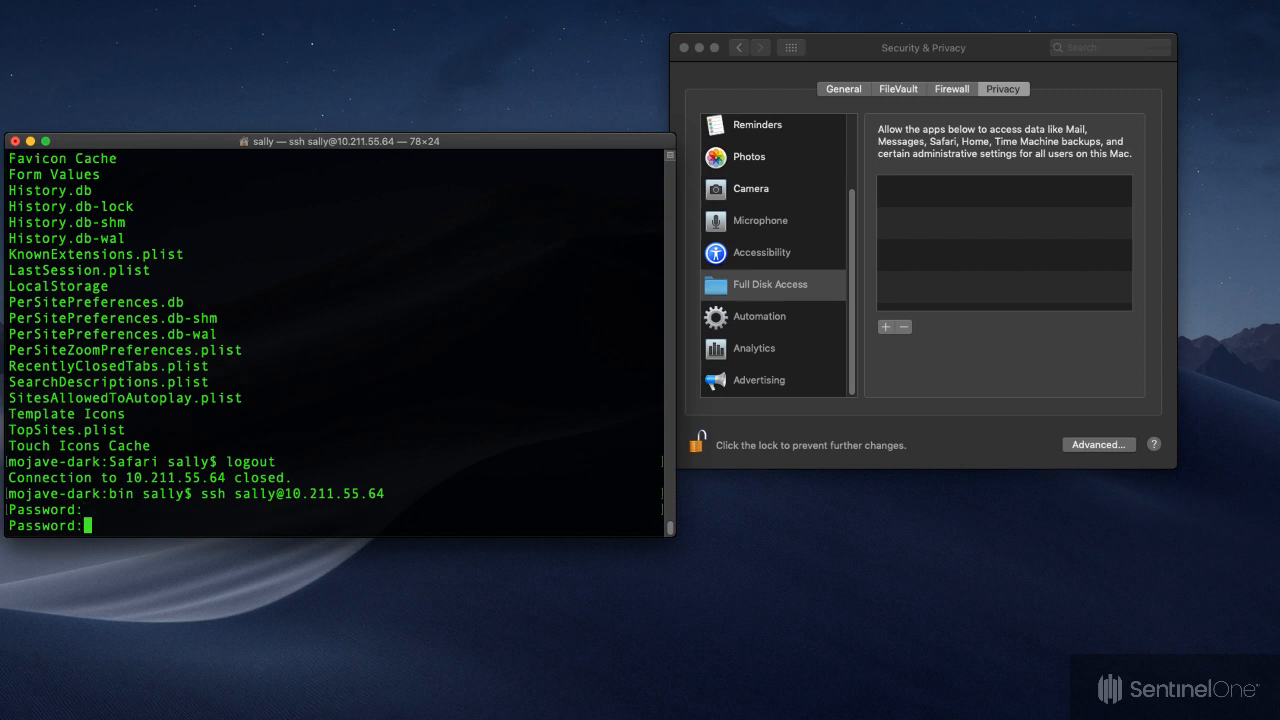
key("Return")
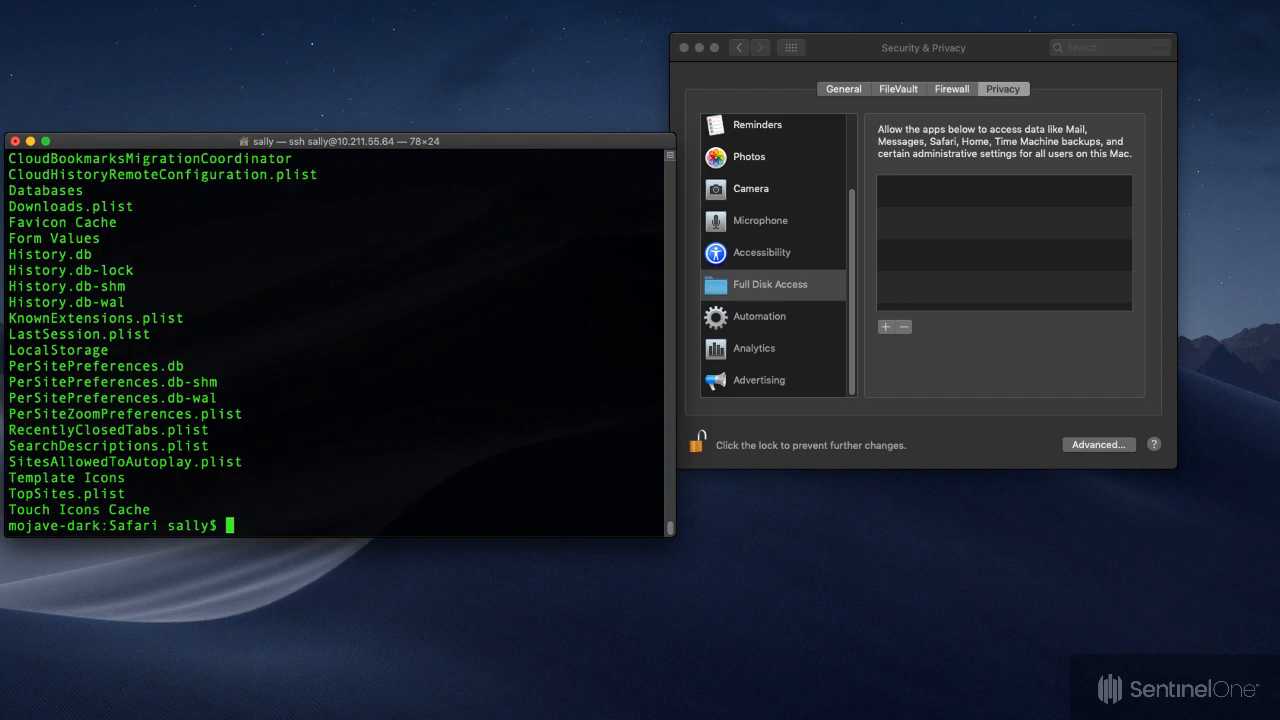
mouse_move(986, 275)
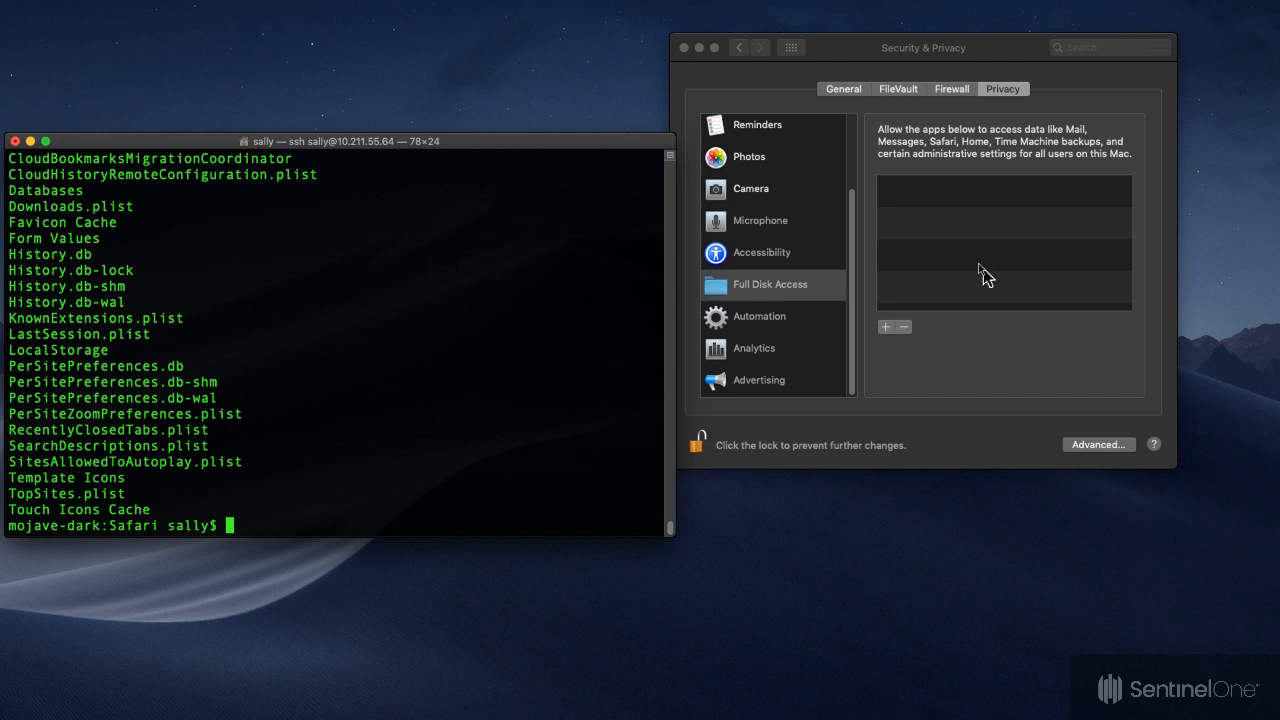
Uncheck sshd-keygen-wrapper under Full Disk Access and lock the privacy settings.
left_click(770, 284)
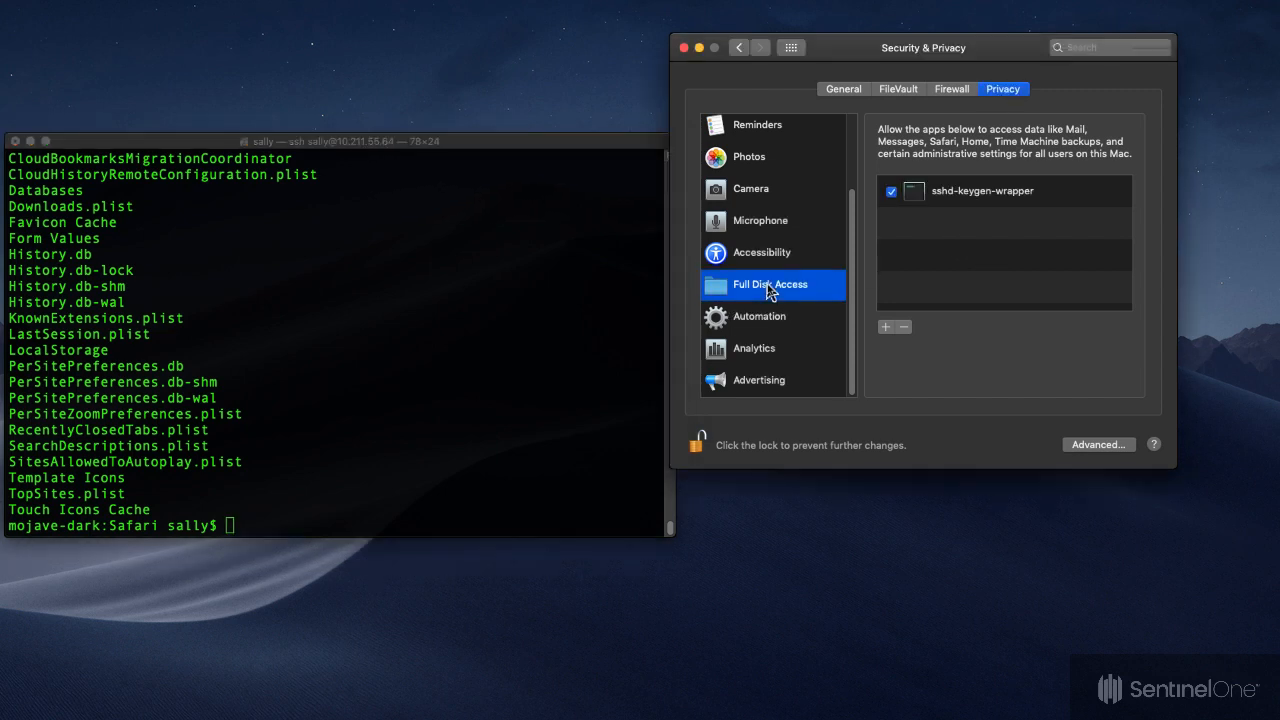
mouse_move(1080, 213)
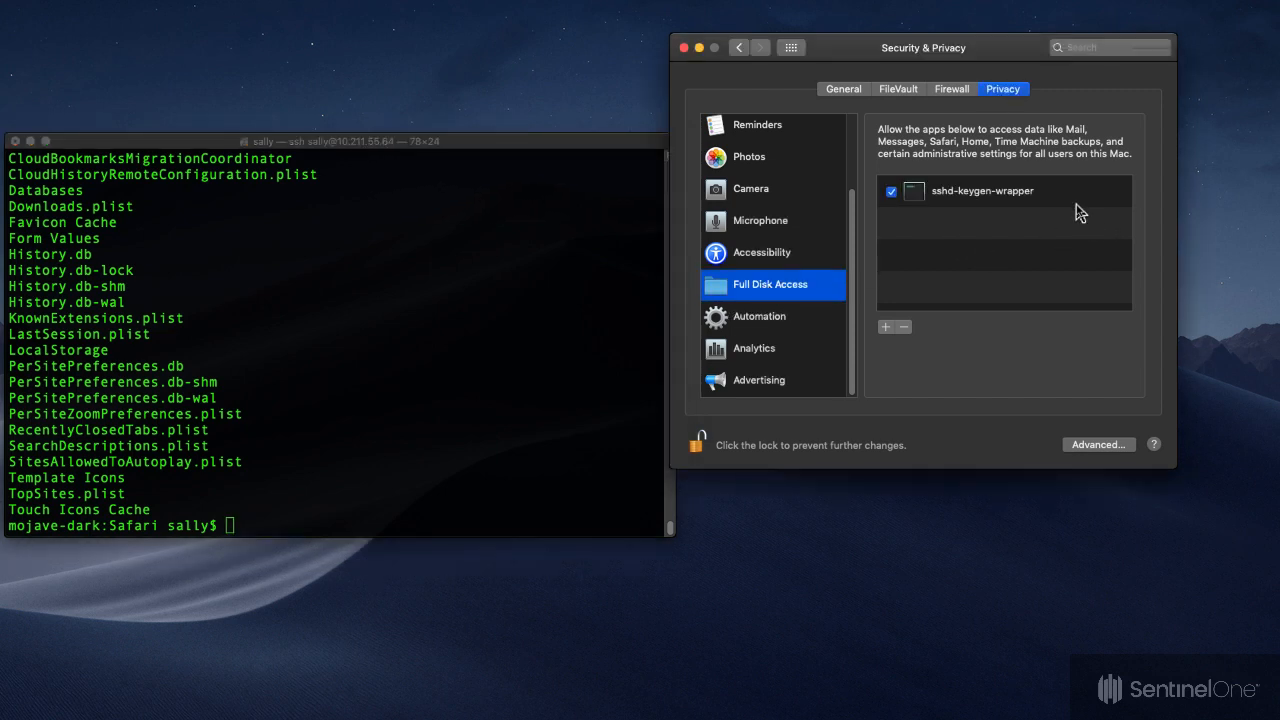
left_click(890, 191)
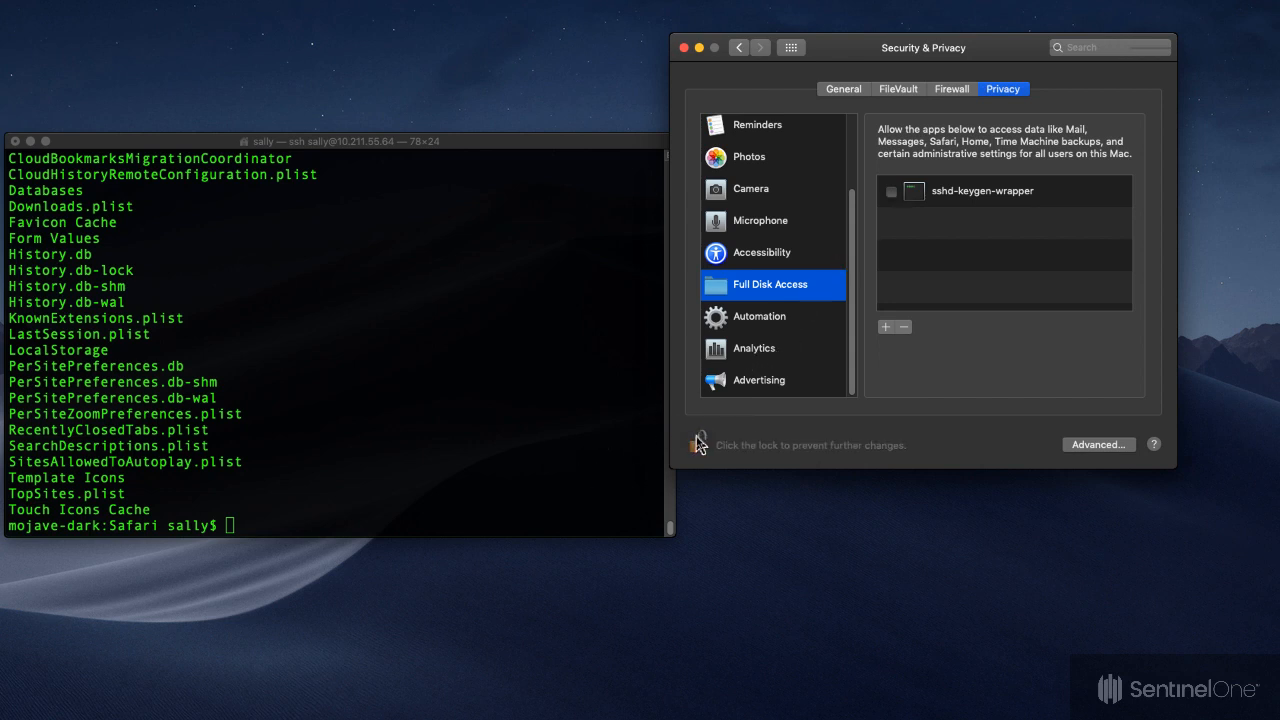
left_click(698, 444)
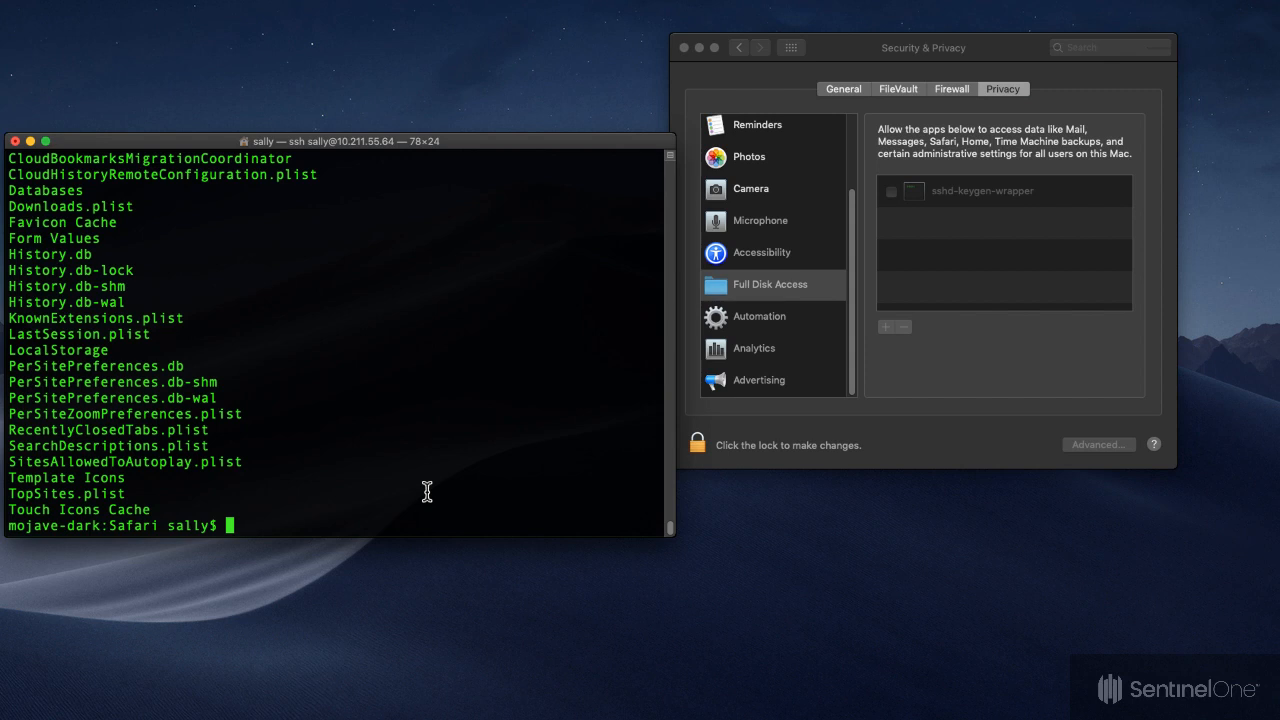
Rerun cd ~/Library/Safari;ls -a over SSH, now getting 'Operation not permitted'.
key("Return")
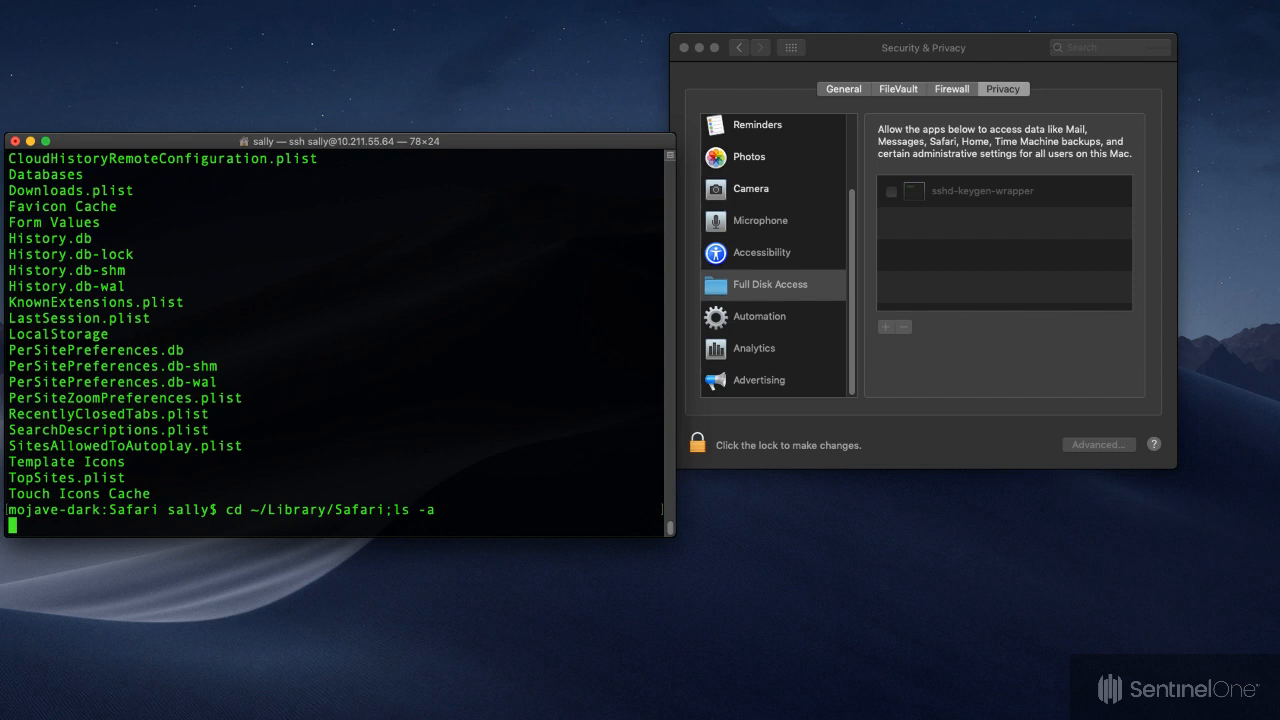
key("Return")
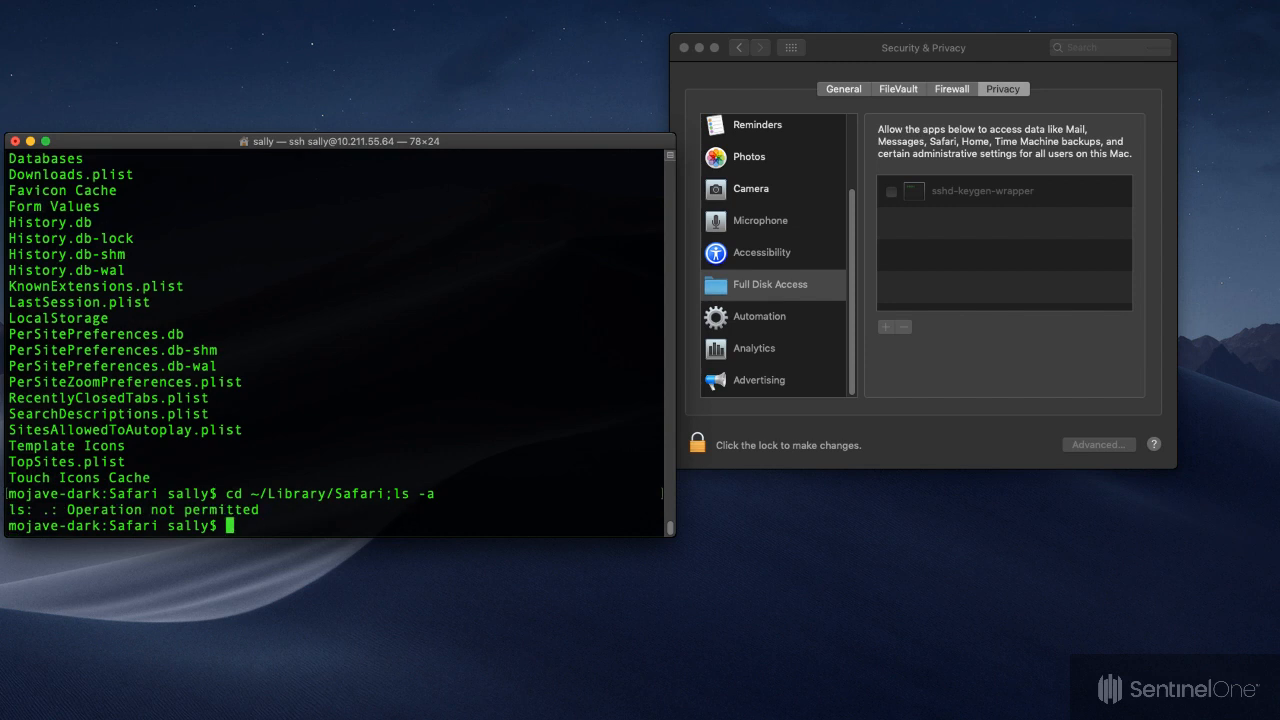